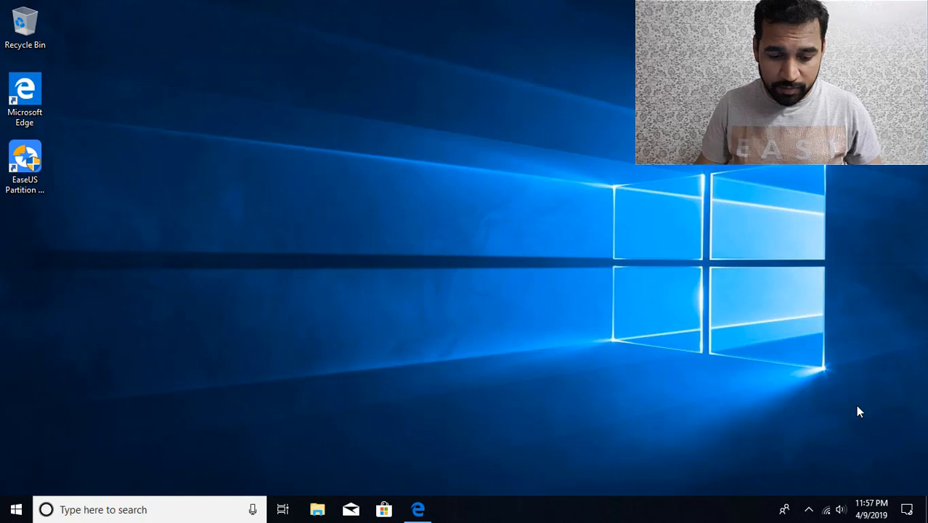
Step: Right-click the Start button to show the Win+X system tools menu
{"action": "right_click", "coordinate": [16, 509]}
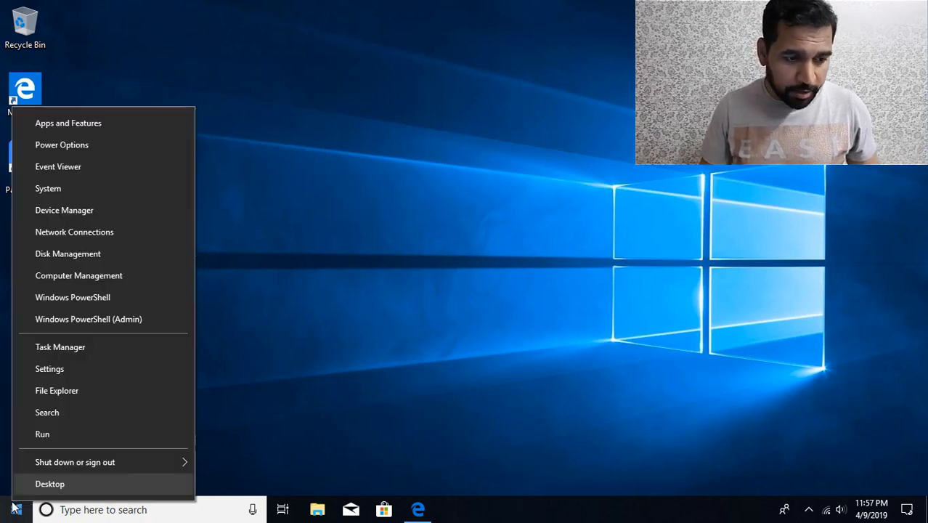
{"action": "mouse_move", "coordinate": [67, 254]}
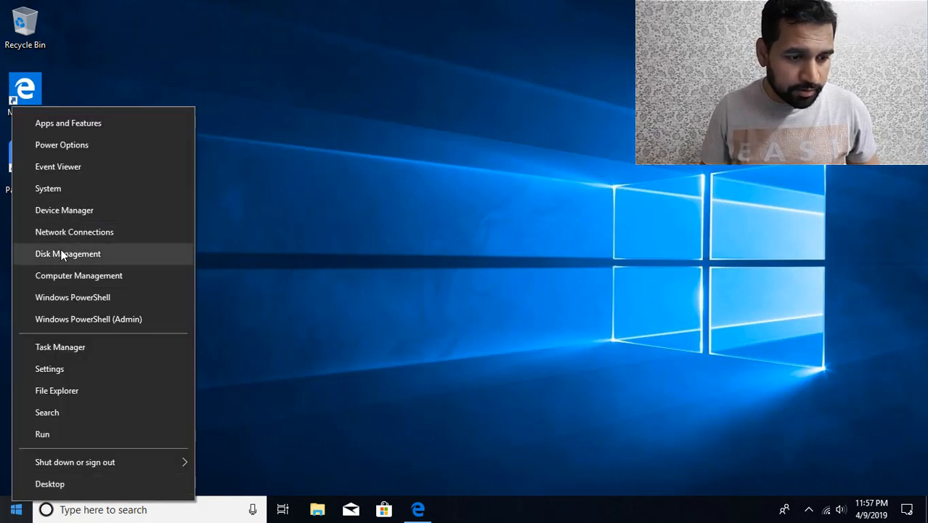
Step: Open Disk Management to inspect D: as a 10 GB logical drive on Disk 0
{"action": "left_click", "coordinate": [67, 254]}
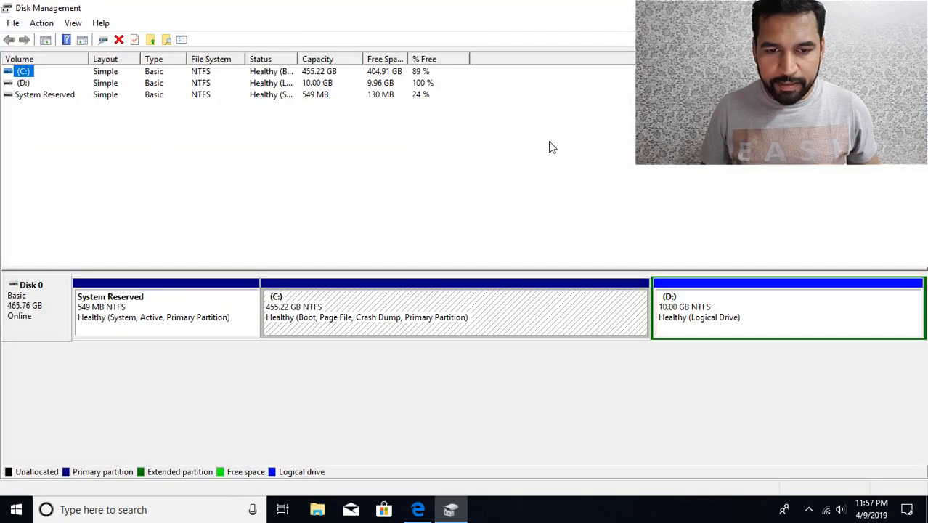
{"action": "mouse_move", "coordinate": [367, 303]}
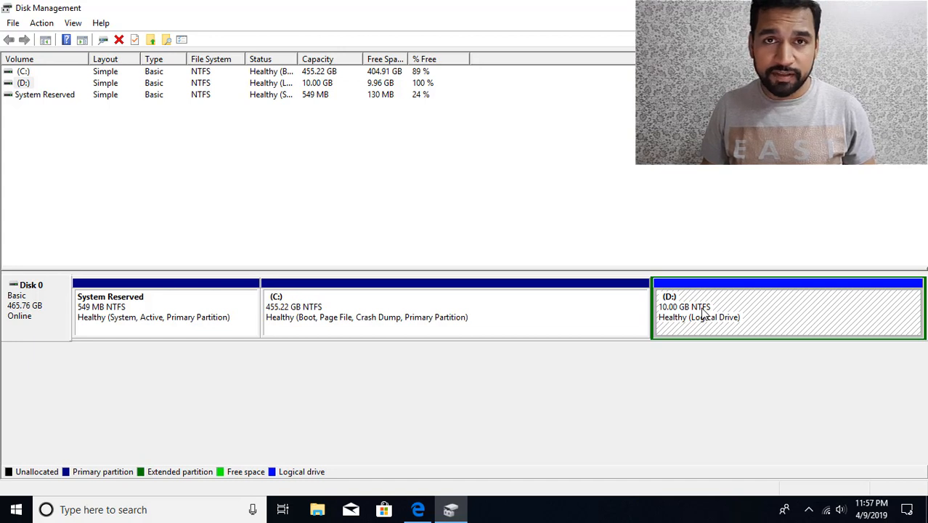
{"action": "mouse_move", "coordinate": [738, 309]}
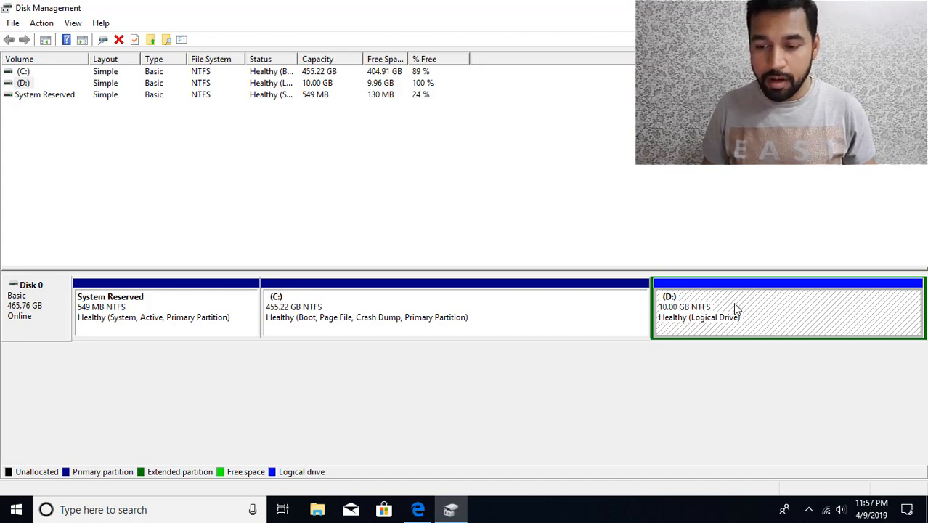
{"action": "mouse_move", "coordinate": [718, 320]}
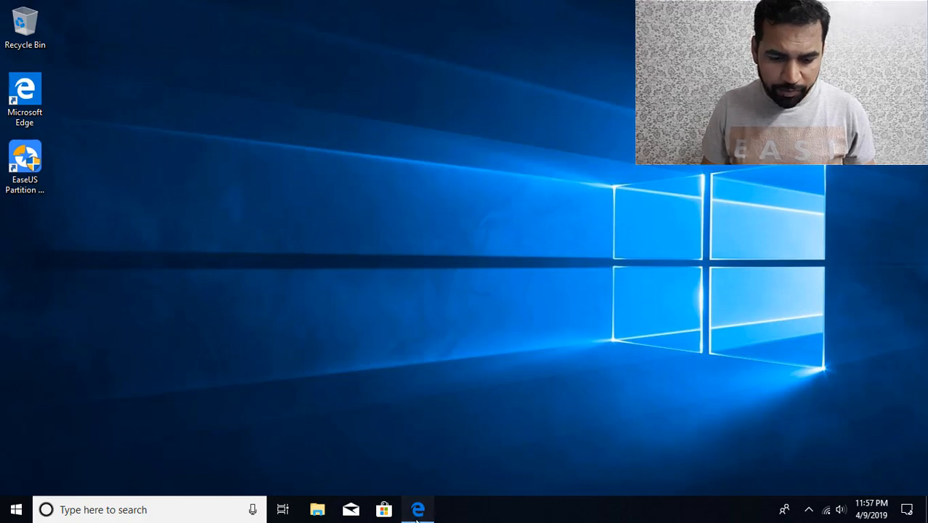
{"action": "left_click", "coordinate": [418, 509]}
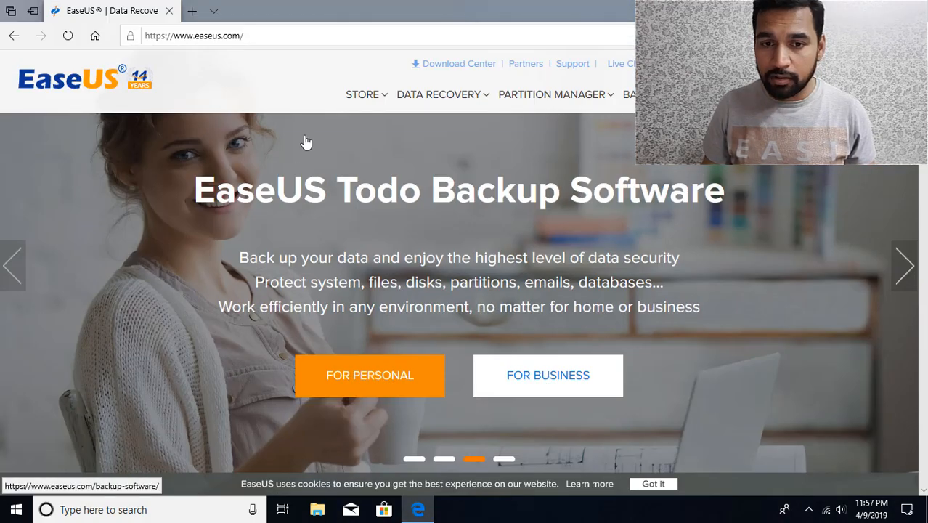
{"action": "left_click", "coordinate": [552, 94]}
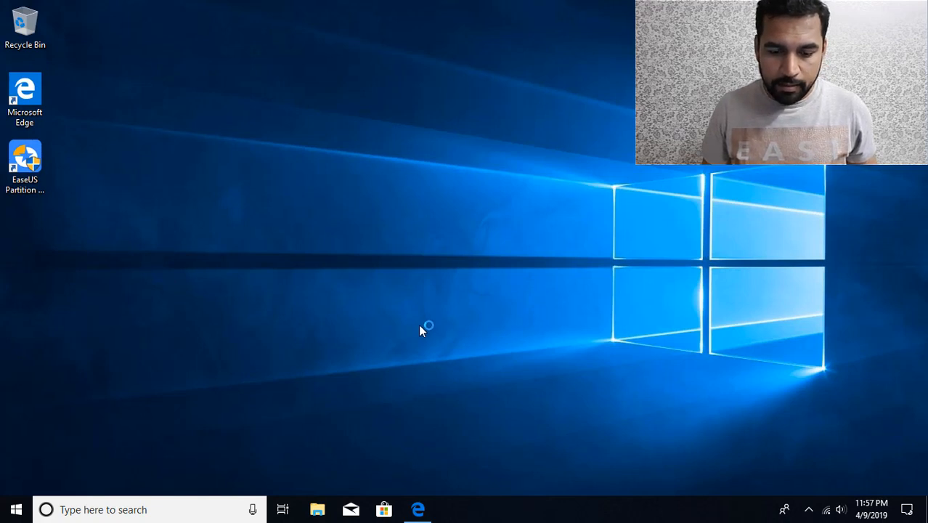
Step: Launch EaseUS Partition Master and select the 10 GB logical D: partition
{"action": "double_click", "coordinate": [25, 156]}
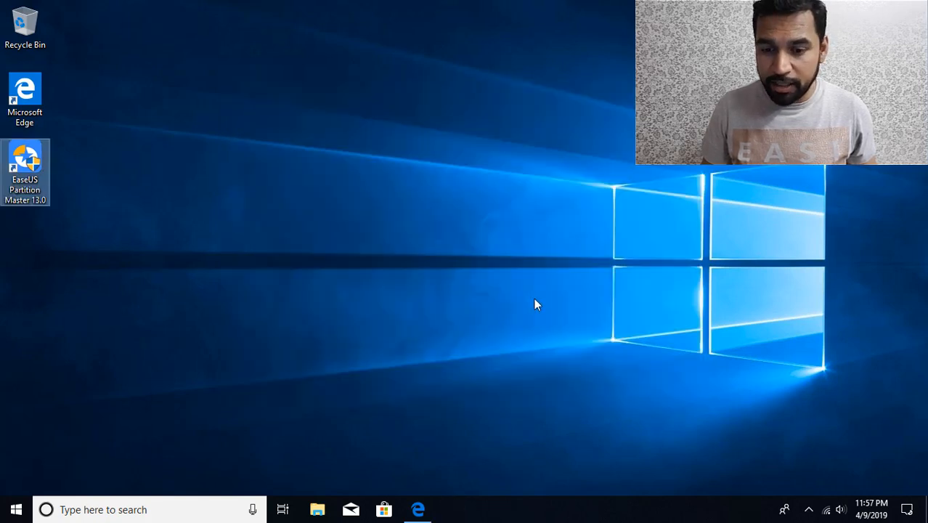
{"action": "double_click", "coordinate": [25, 164]}
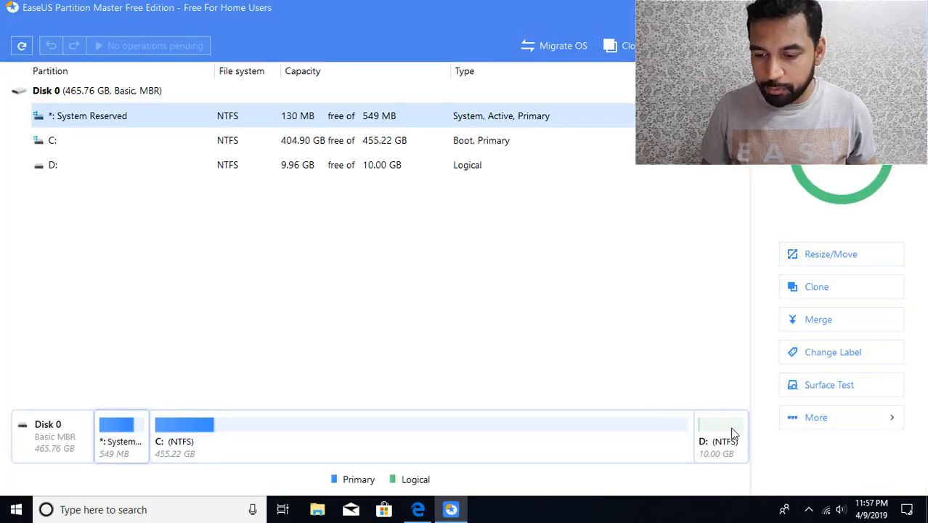
{"action": "left_click", "coordinate": [721, 436]}
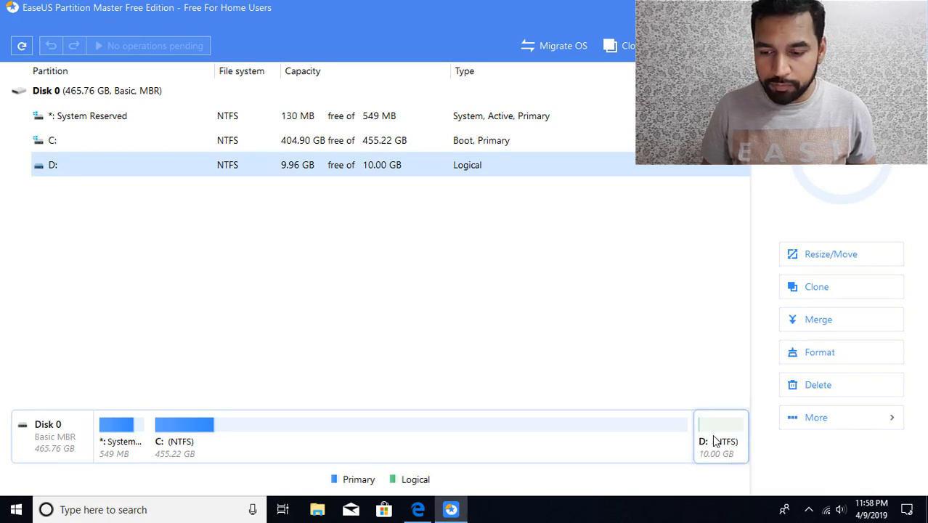
{"action": "mouse_move", "coordinate": [836, 255]}
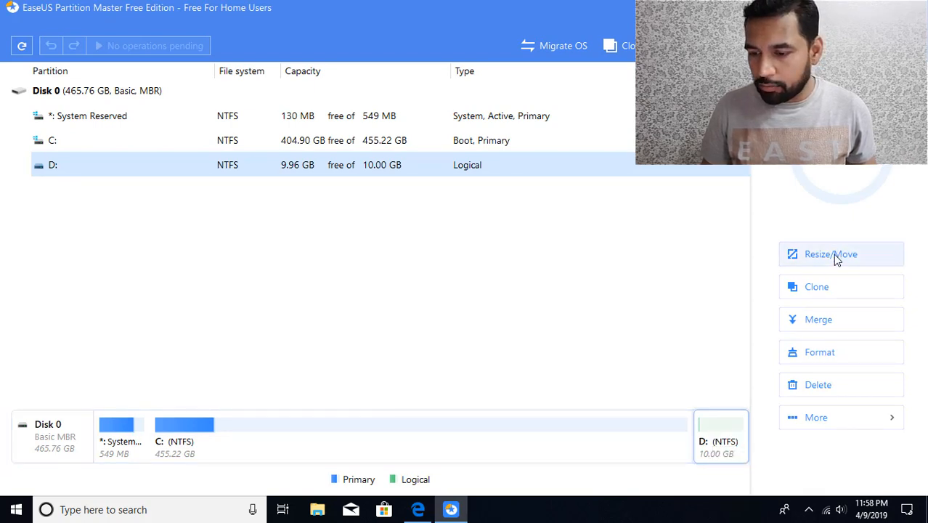
{"action": "mouse_move", "coordinate": [818, 385]}
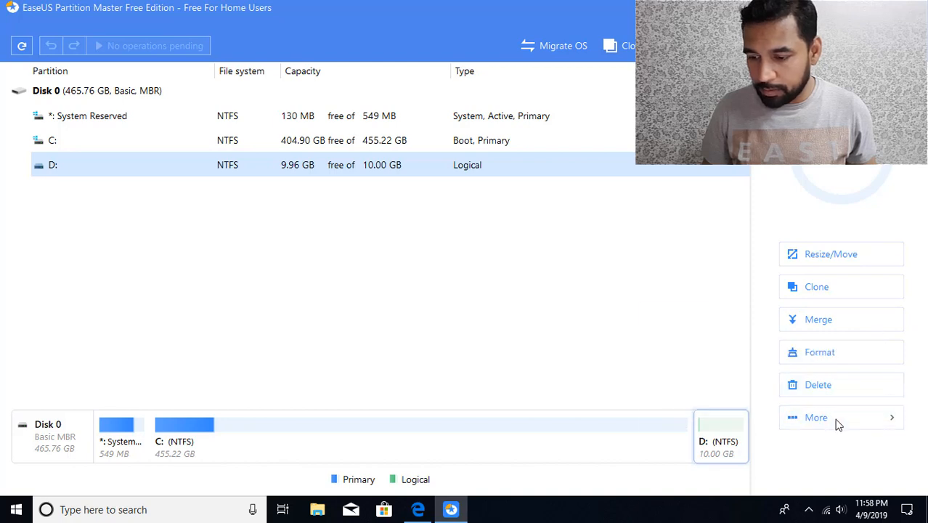
Step: Queue Convert to Primary for D: and review the pending operation
{"action": "left_click", "coordinate": [815, 417]}
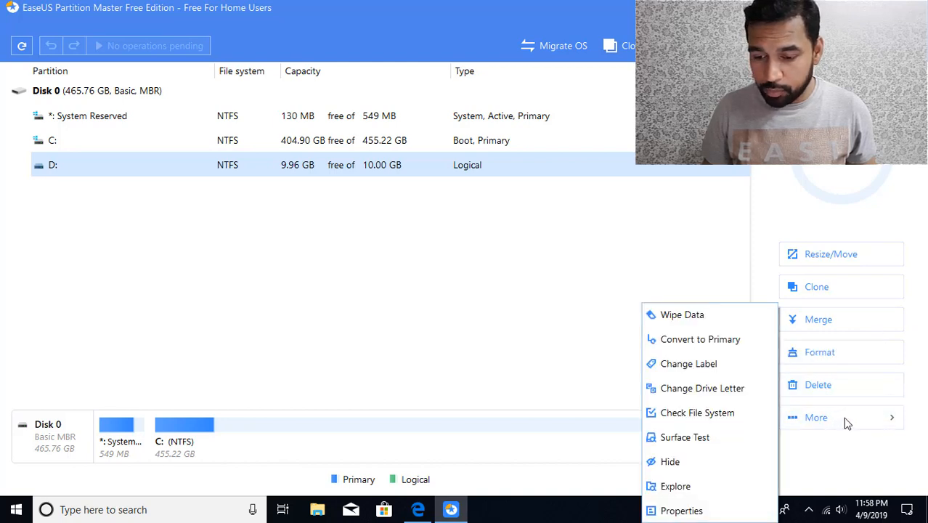
{"action": "mouse_move", "coordinate": [700, 340]}
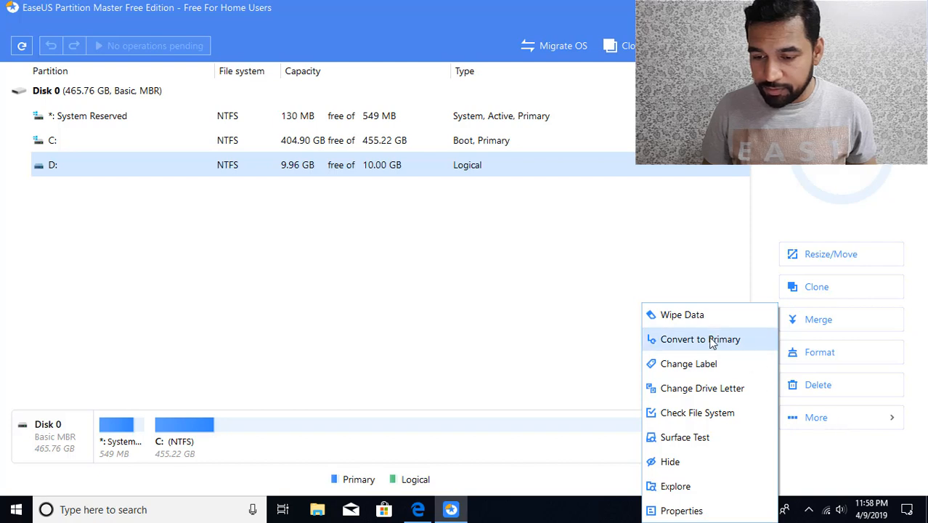
{"action": "left_click", "coordinate": [698, 413]}
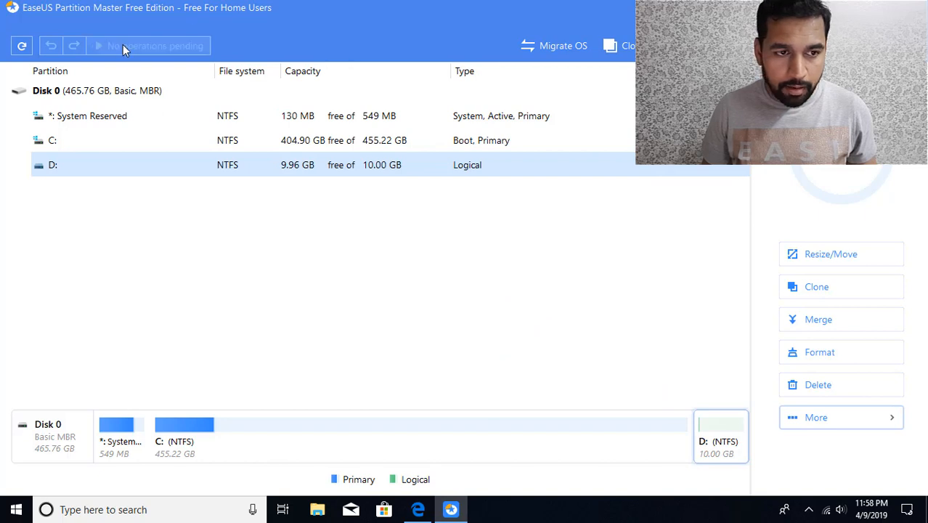
{"action": "left_click", "coordinate": [148, 45]}
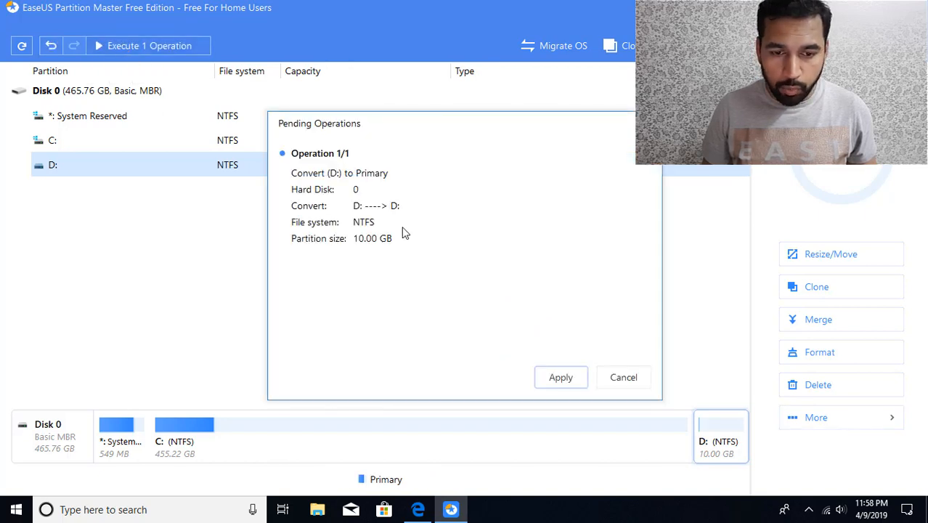
Step: Apply the pending conversion of D: to a primary partition
{"action": "left_click", "coordinate": [561, 377]}
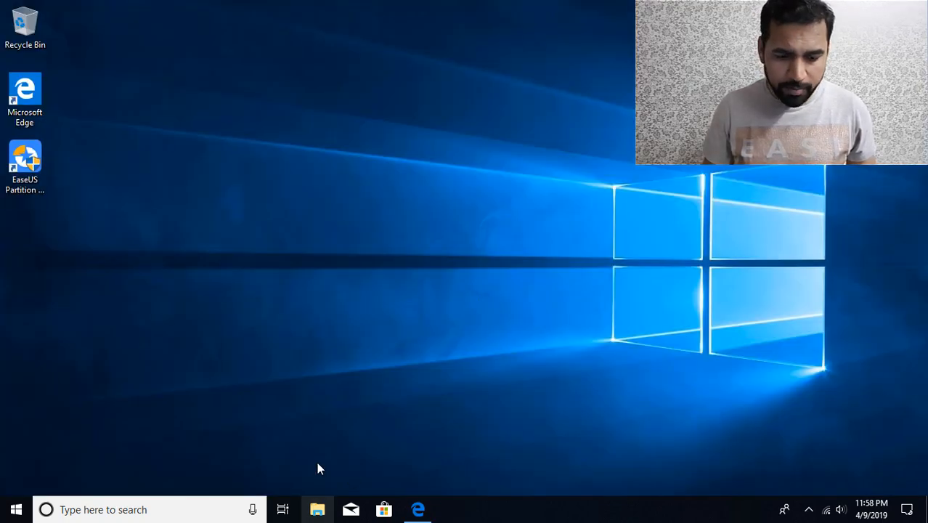
{"action": "left_click", "coordinate": [318, 510]}
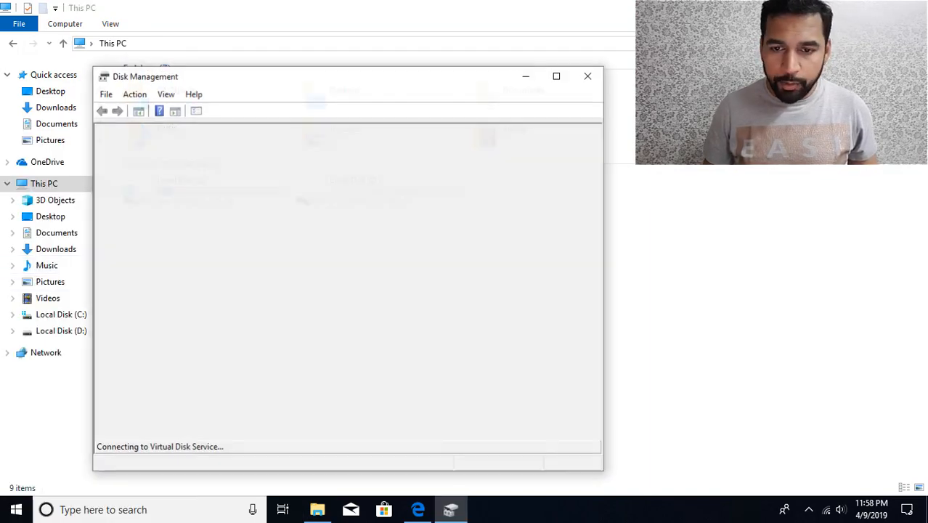
{"action": "left_click", "coordinate": [556, 75]}
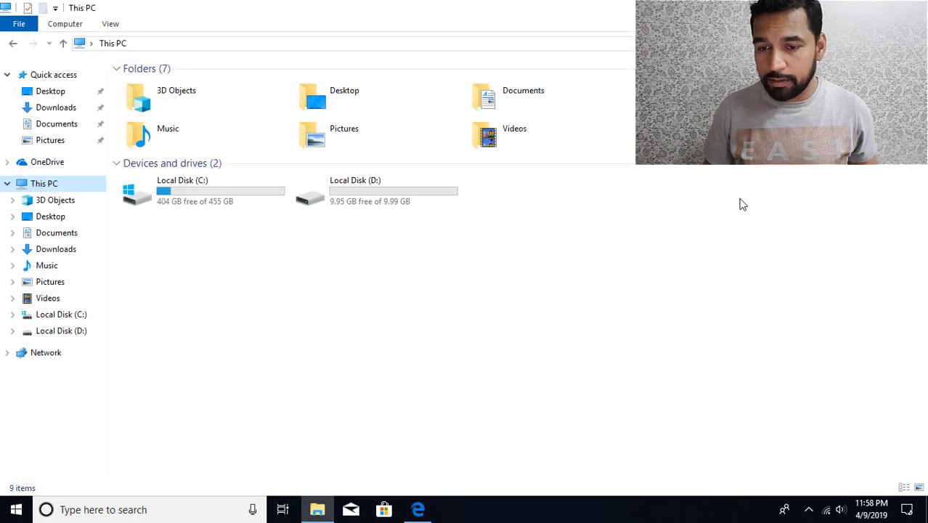
{"action": "left_click", "coordinate": [317, 509]}
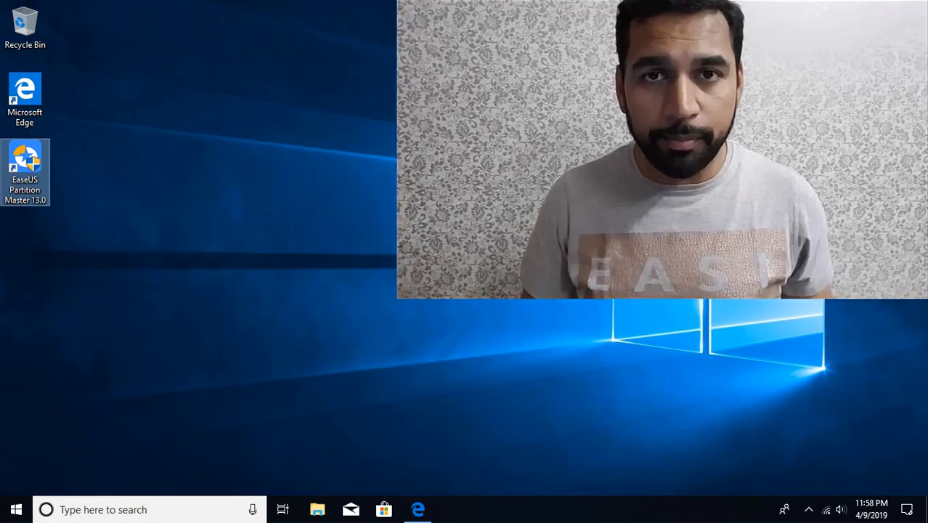